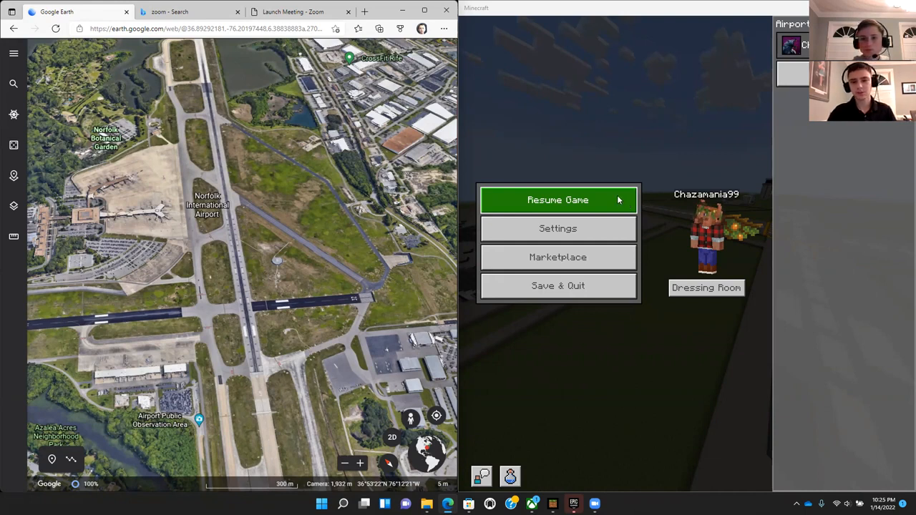
# Resume the game from the pause menu to view the wooden airport terminal and concourse
pyautogui.click(558, 199)
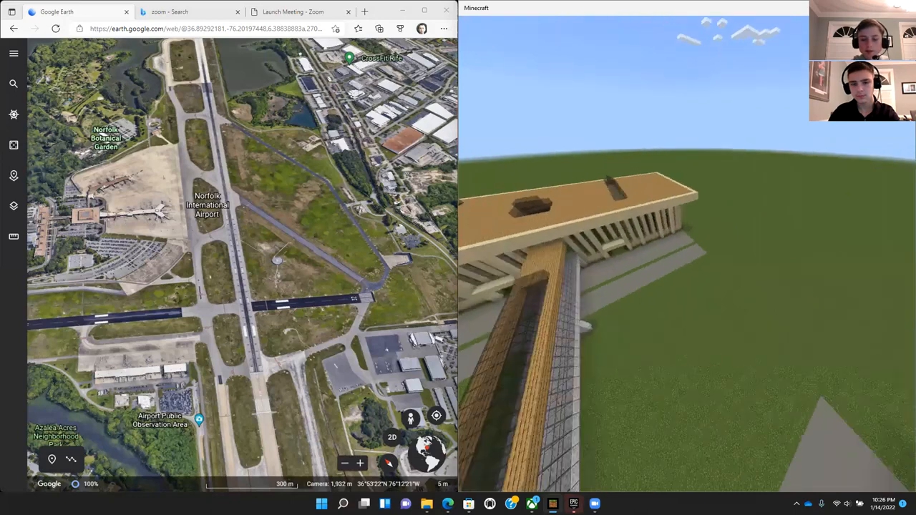
pyautogui.moveTo(680, 286)
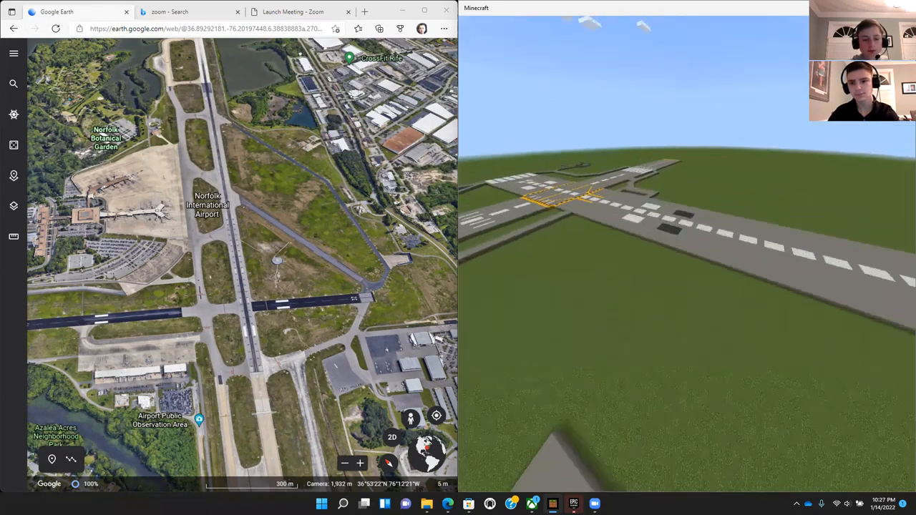
pyautogui.moveTo(687, 286)
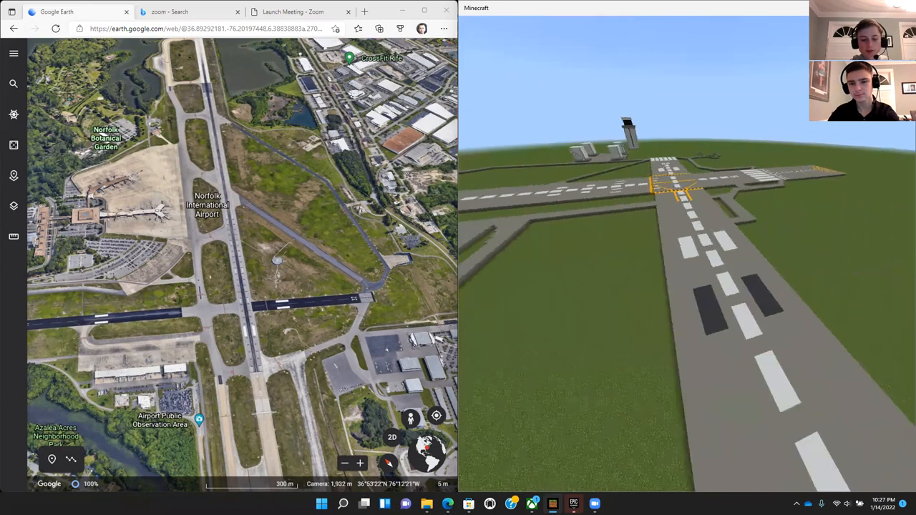
pyautogui.moveTo(679, 286)
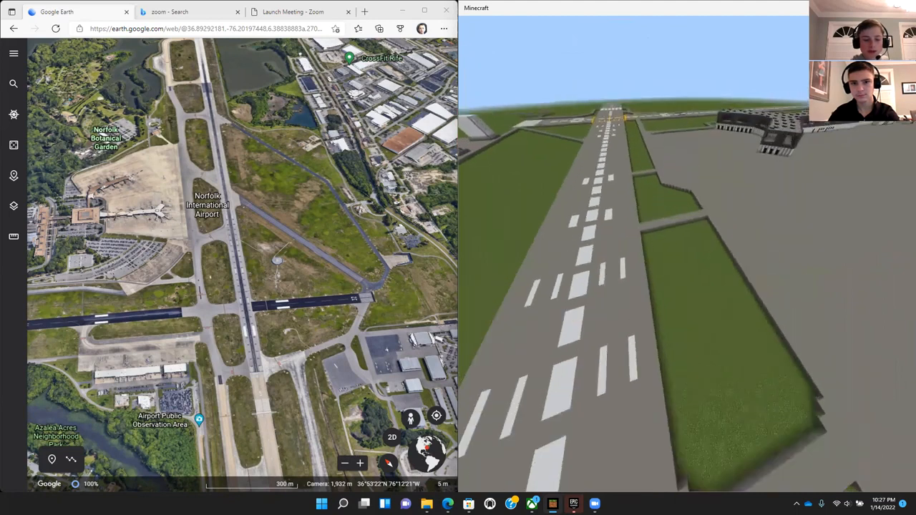
pyautogui.moveTo(644, 286)
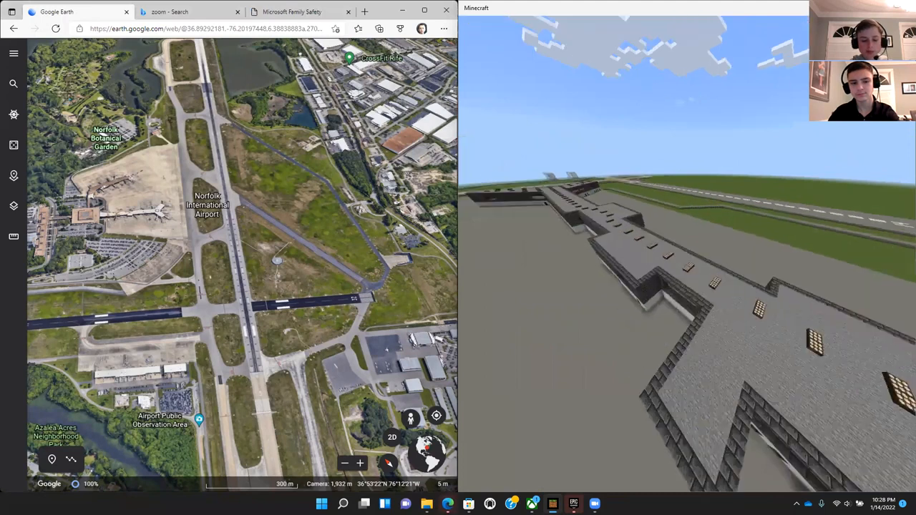
pyautogui.moveTo(680, 286)
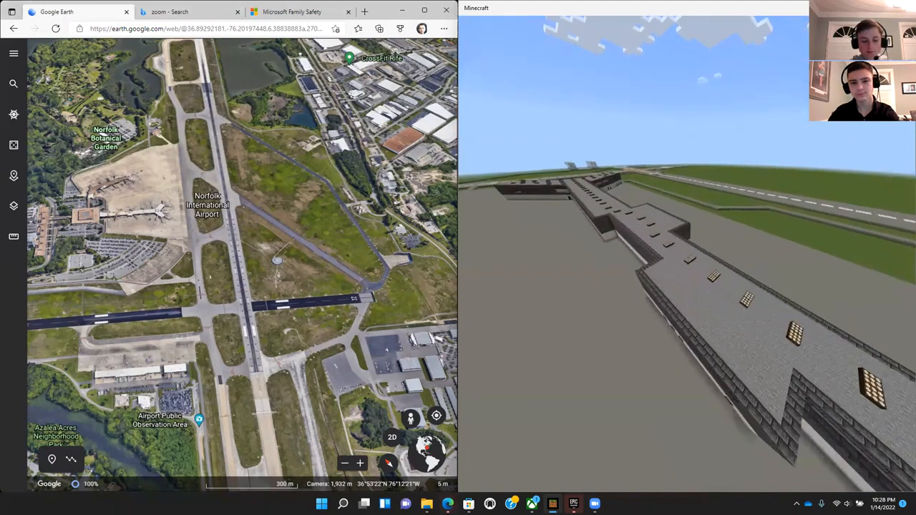